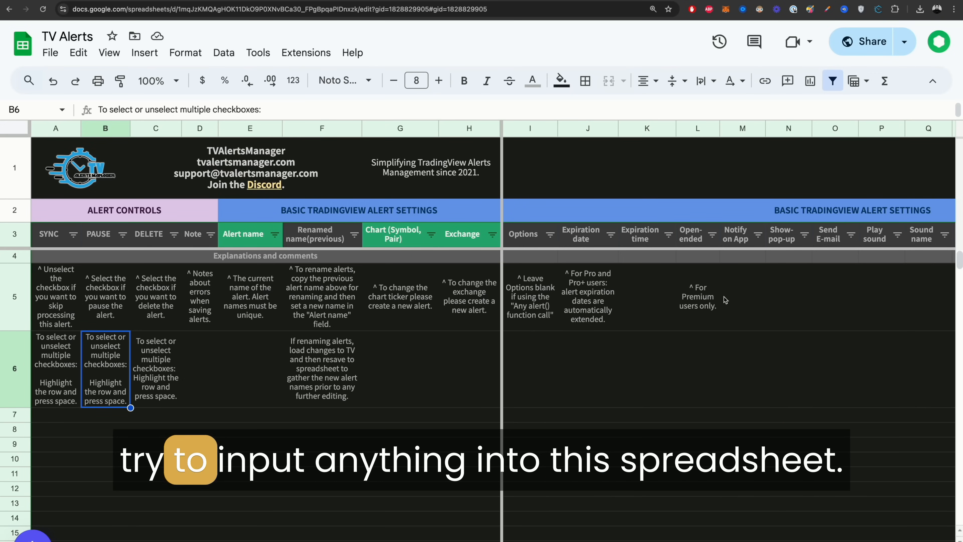
Step: Search the store for 'blockr' and open the blockresearch.ai Alerts Manager extension page
scroll("down", 3)
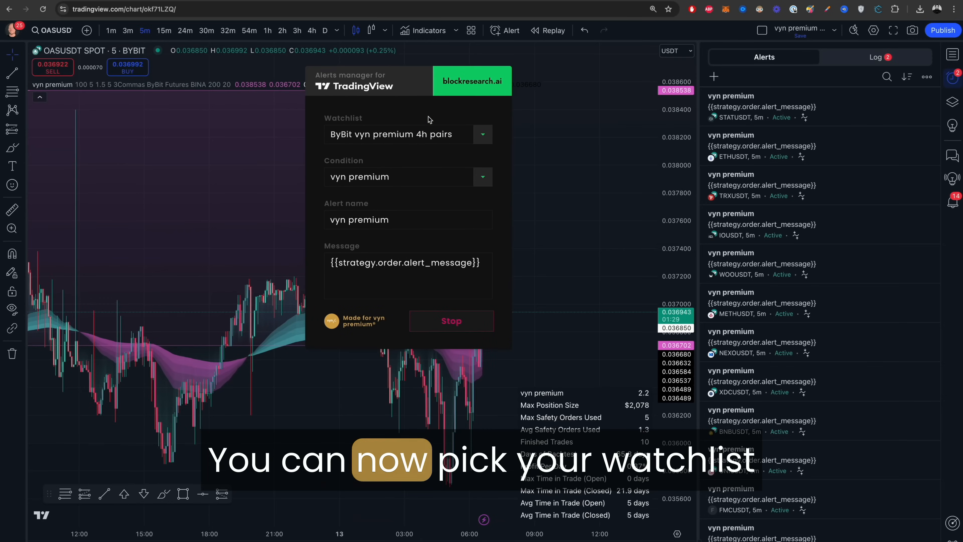
left_click(483, 134)
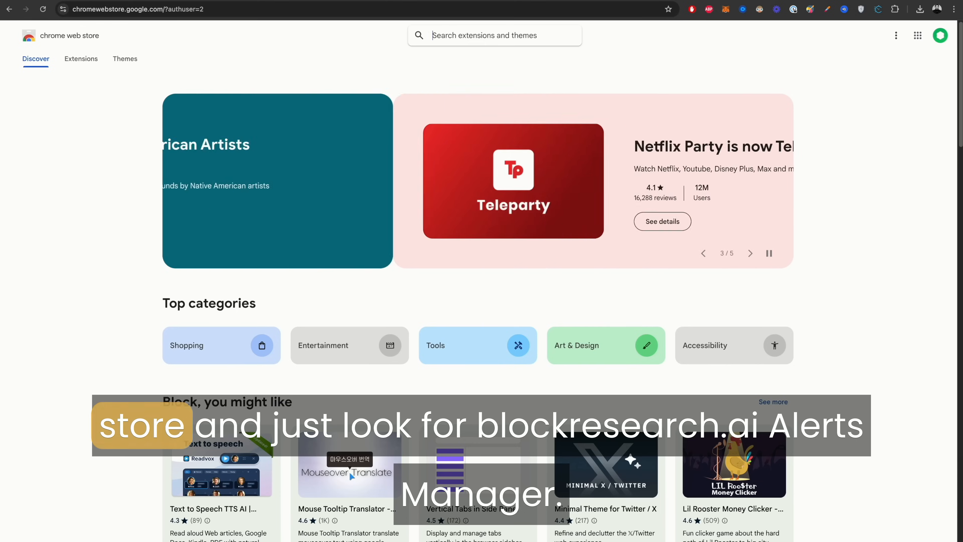
type("blockr")
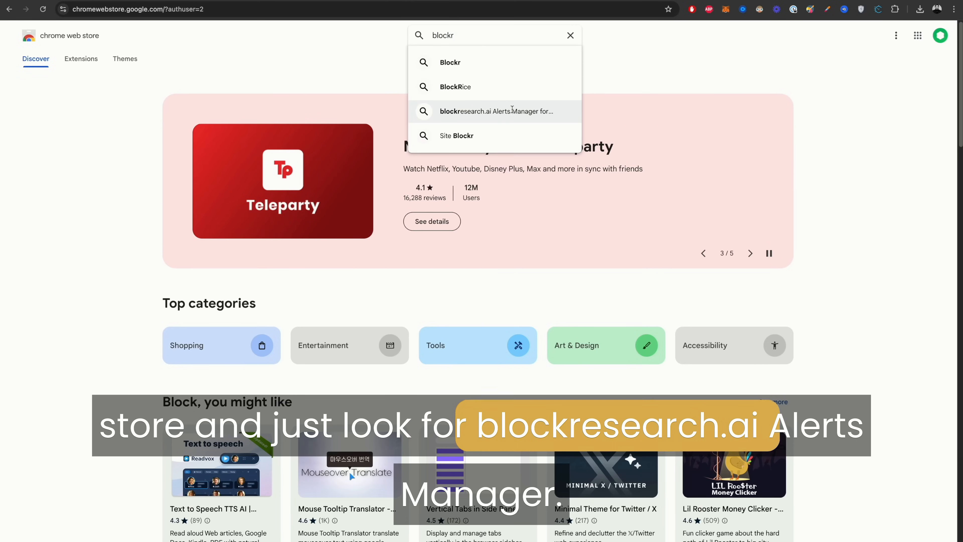
left_click(496, 111)
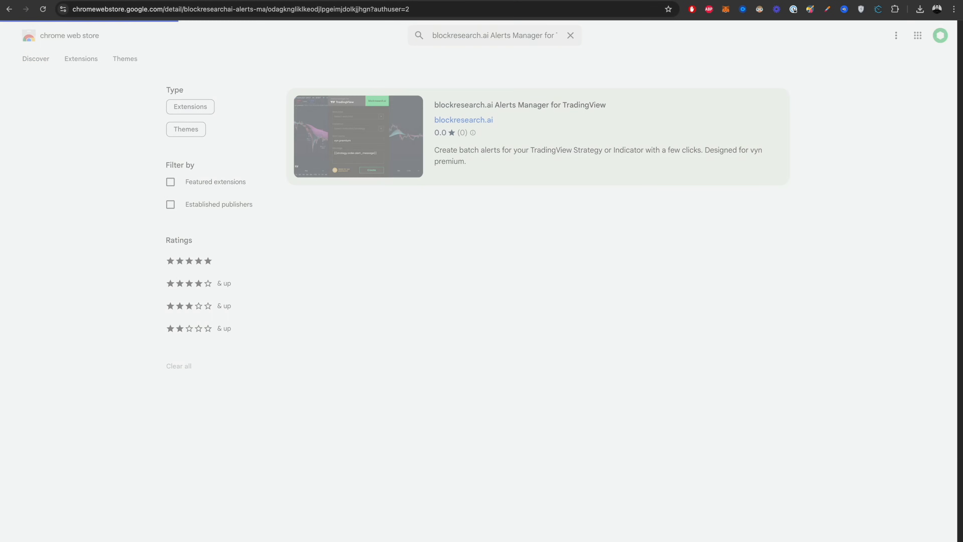
left_click(520, 105)
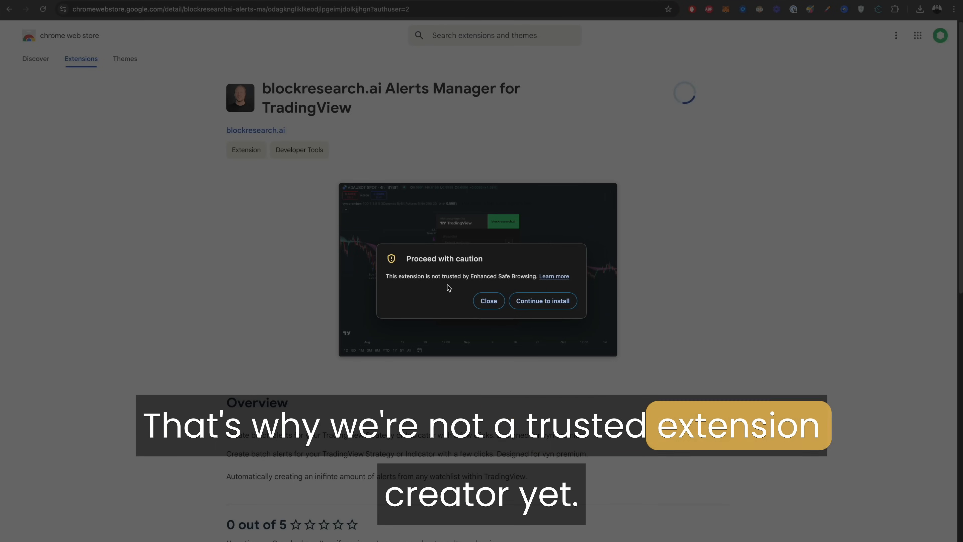
Step: Add the extension to Chrome, accepting the trust caution, and return to the TradingView chart
left_click(542, 301)
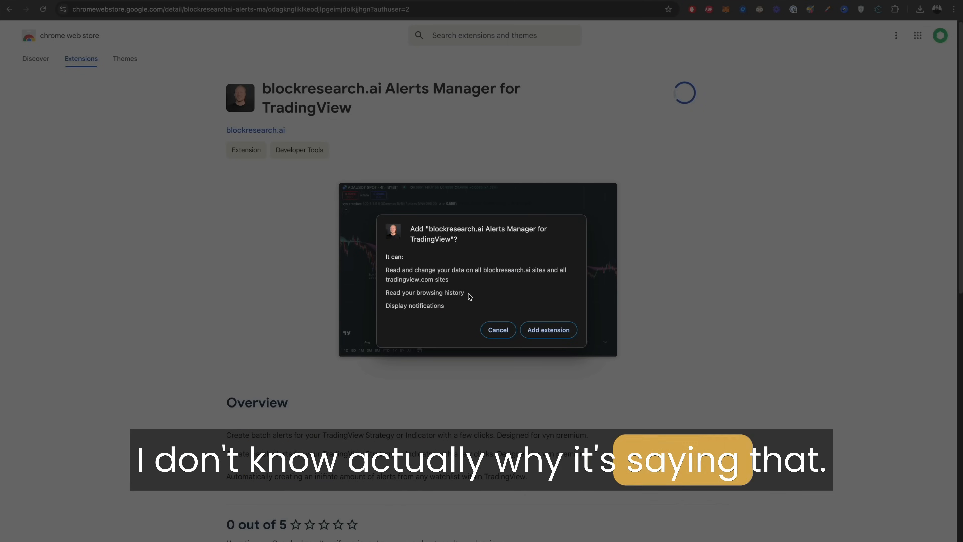
left_click(498, 331)
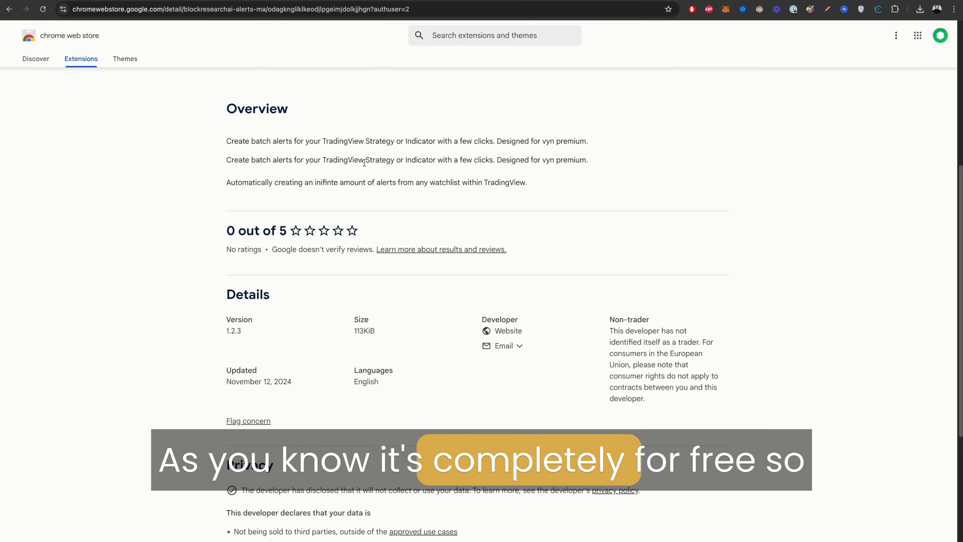
scroll("up", 3)
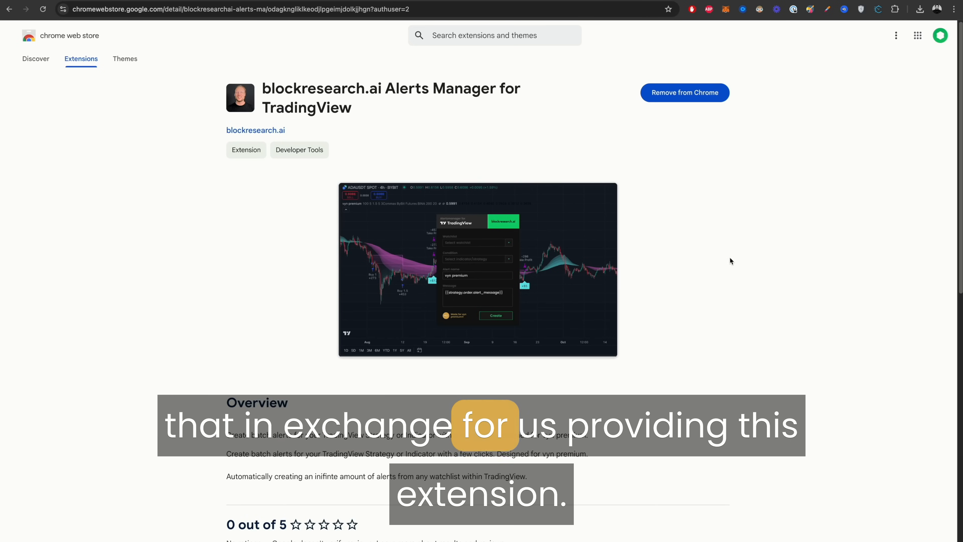
left_click(895, 8)
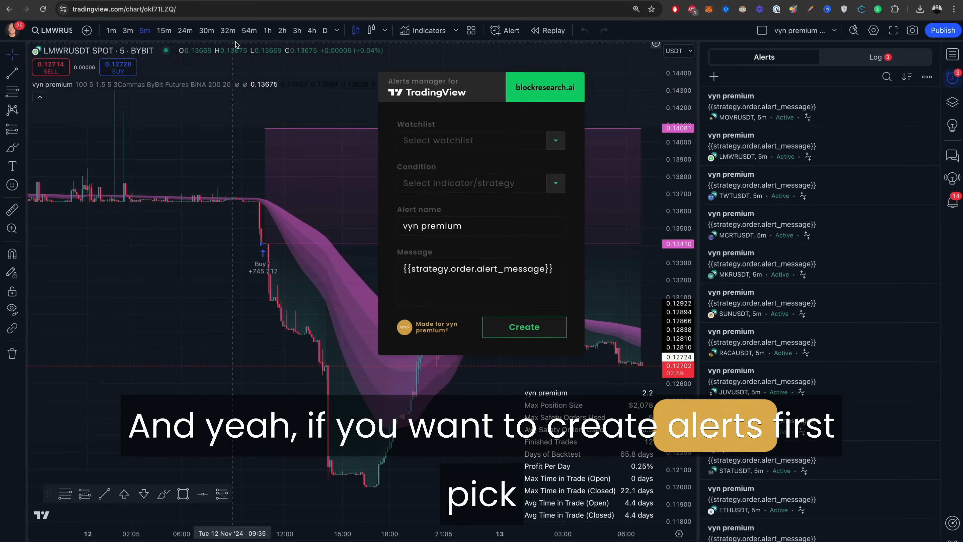
Step: Switch the LMWRUSDT chart to 15 minutes and list the Alerts Manager watchlist choices
left_click(164, 30)
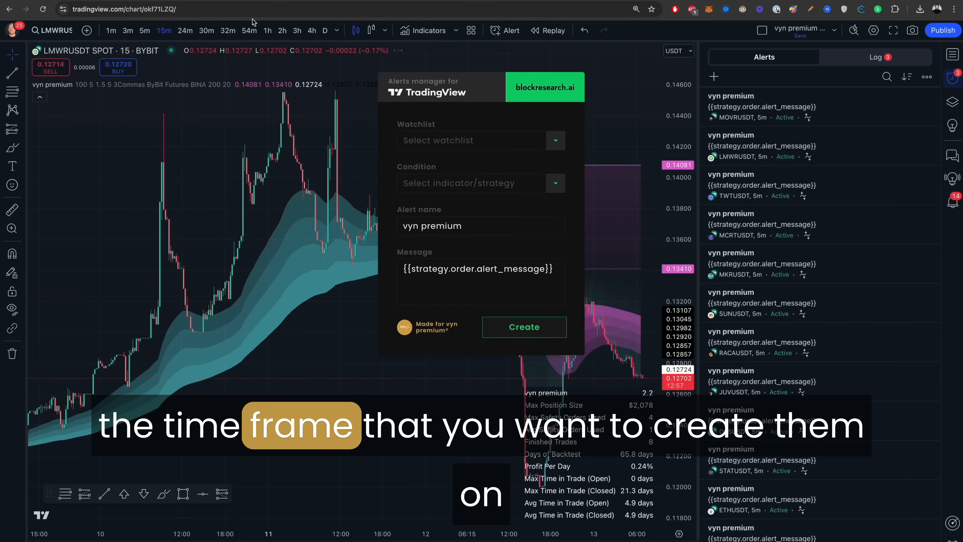
left_click(481, 140)
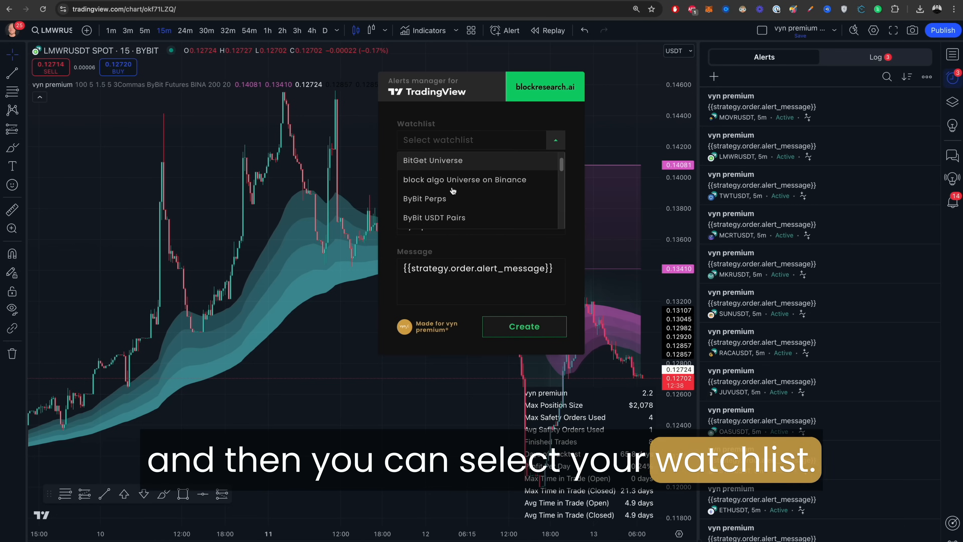
scroll("down", 3)
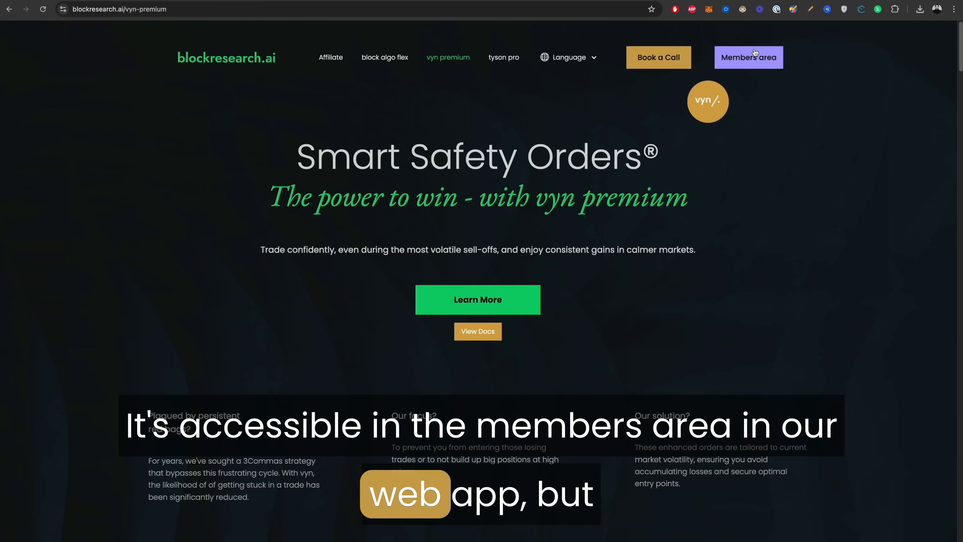
Step: Go to the vyn premium site and open its docs on Notion via View Docs
left_click(749, 57)
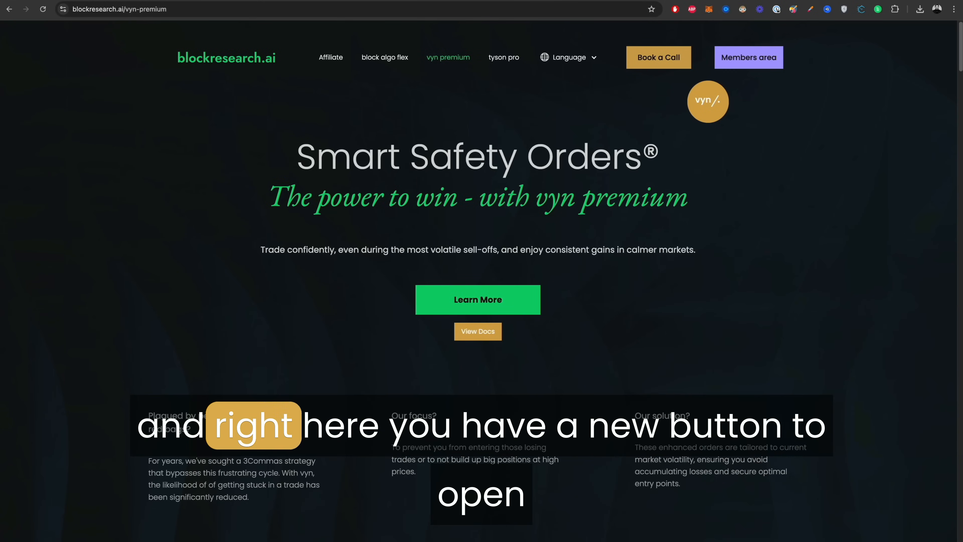
left_click(477, 331)
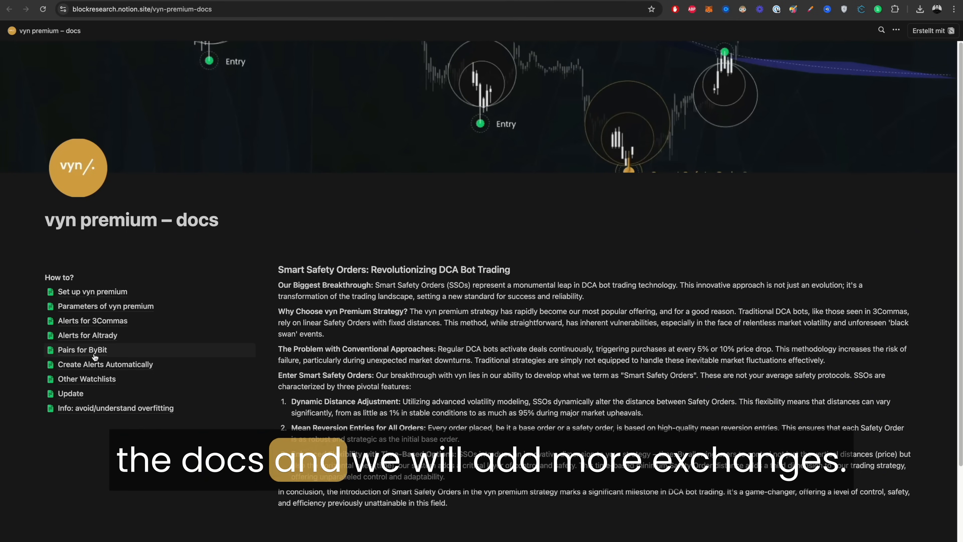
Step: Open the Pairs for ByBit docs page and scroll through its watchlist embeds
left_click(82, 350)
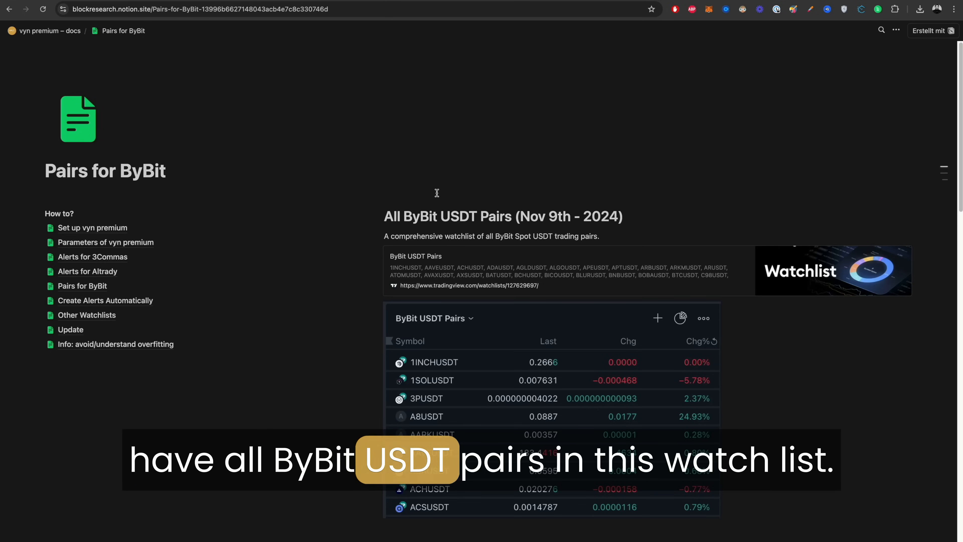
scroll("down", 3)
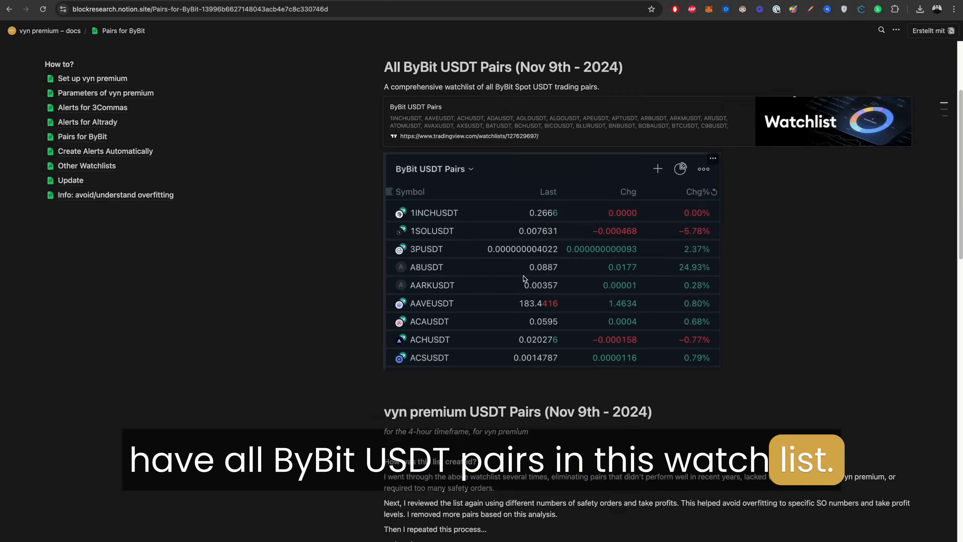
scroll("down", 3)
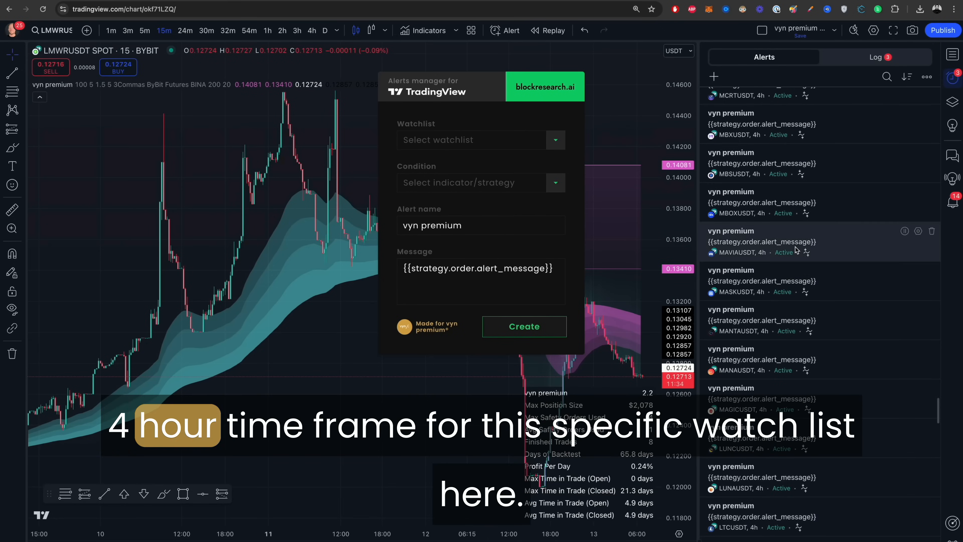
Step: Load the ByBit vyn premium 4h pairs watchlist and select it with the vyn premium condition in Alerts Manager
left_click(758, 55)
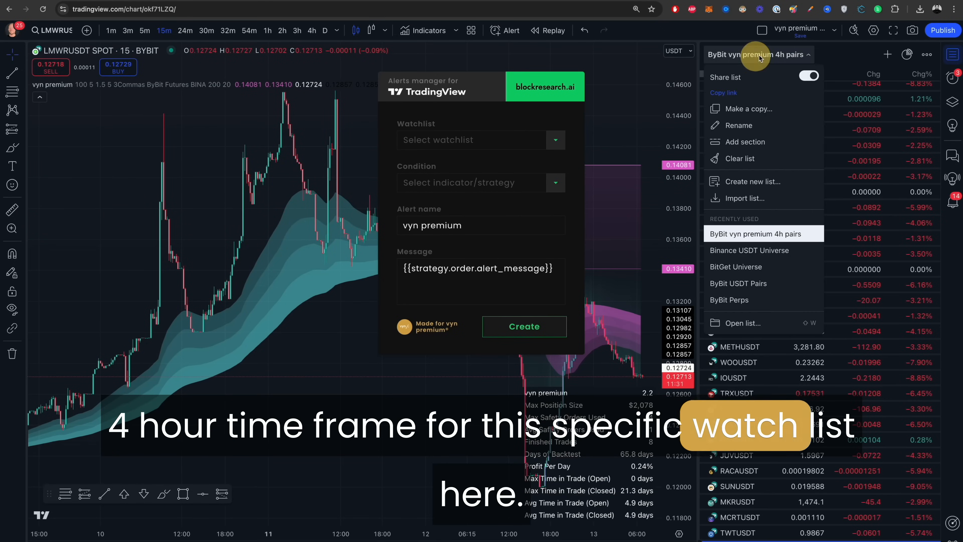
left_click(481, 139)
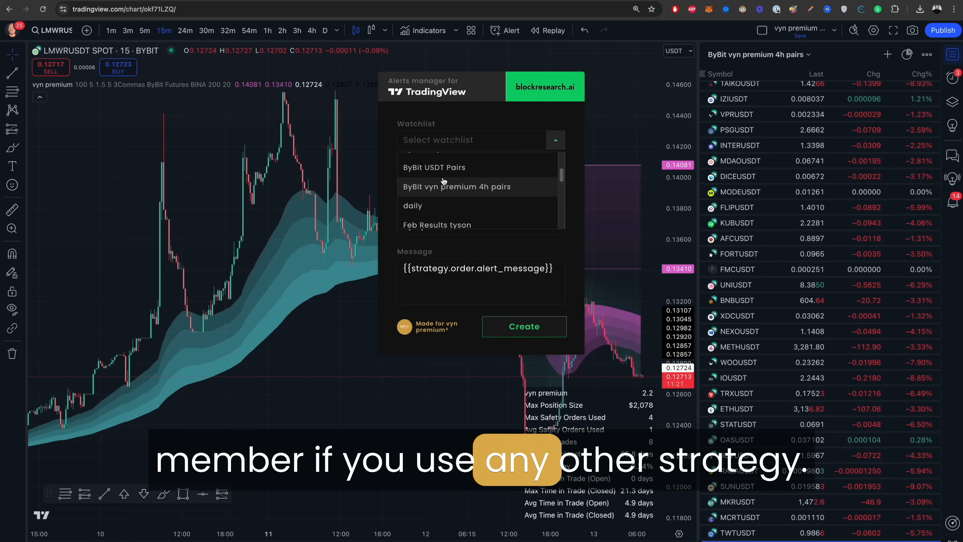
left_click(456, 187)
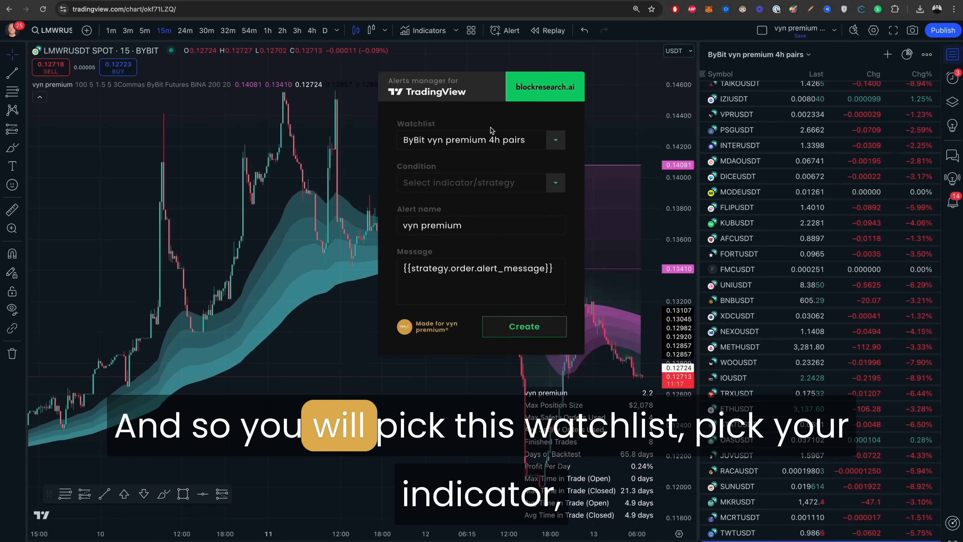
left_click(481, 182)
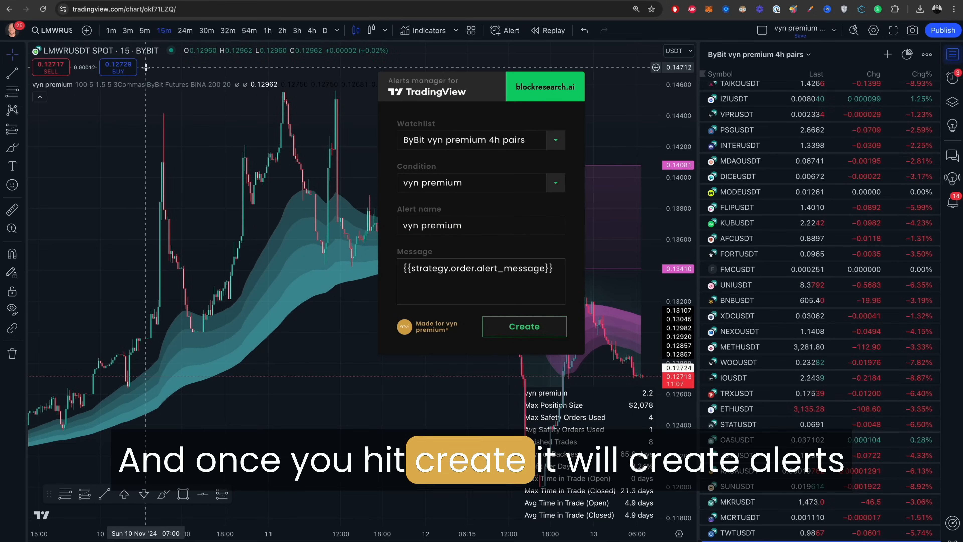
Step: Run Create so the manager steps through the watchlist pairs adding vyn premium alerts
left_click(523, 326)
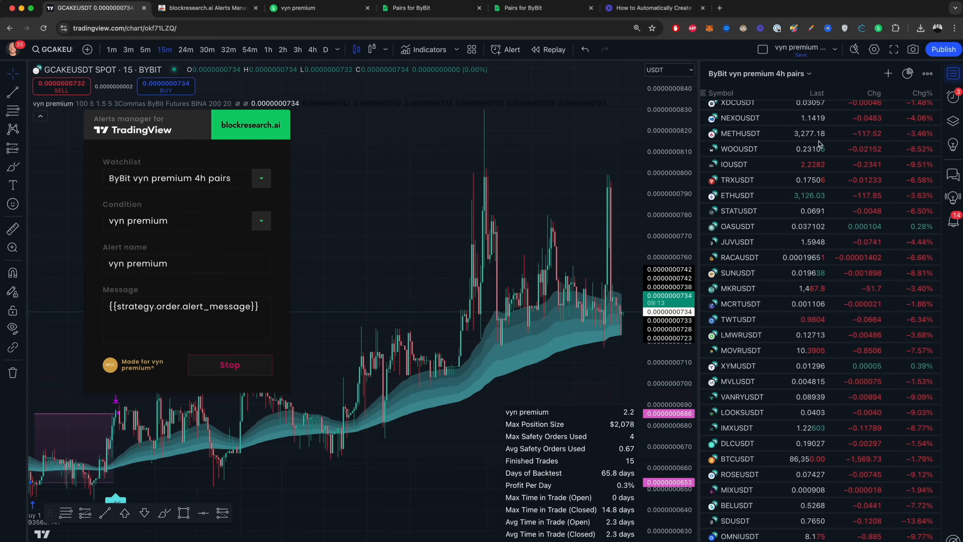
left_click(509, 49)
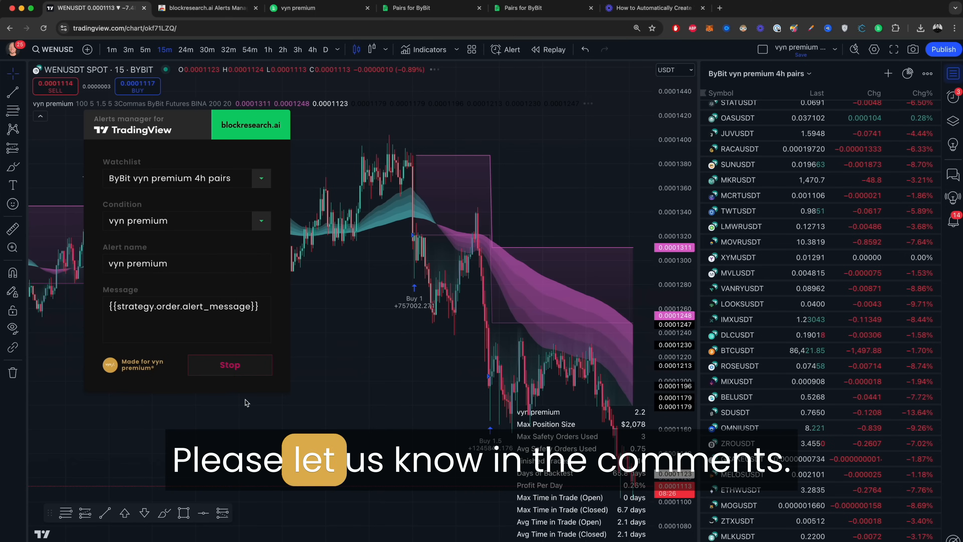
left_click(504, 49)
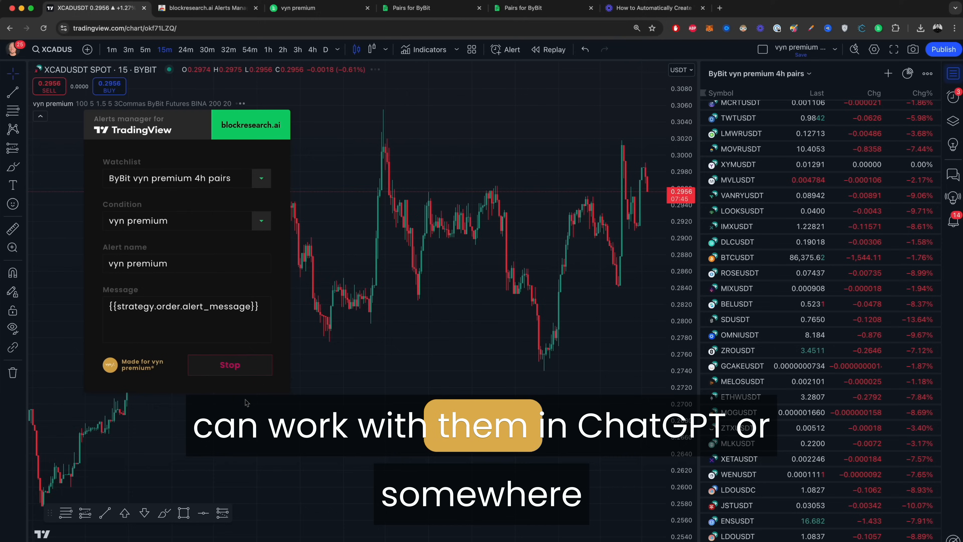
left_click(510, 49)
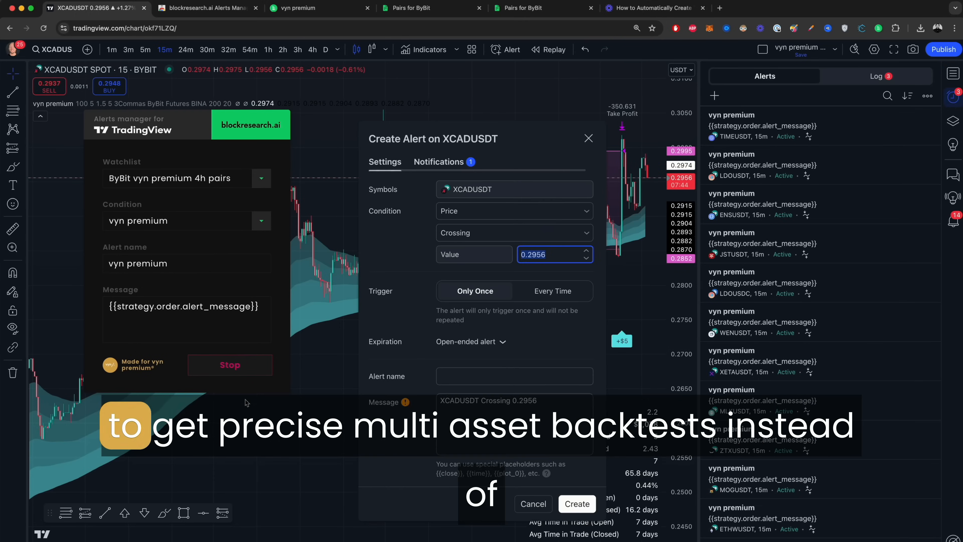
left_click(588, 137)
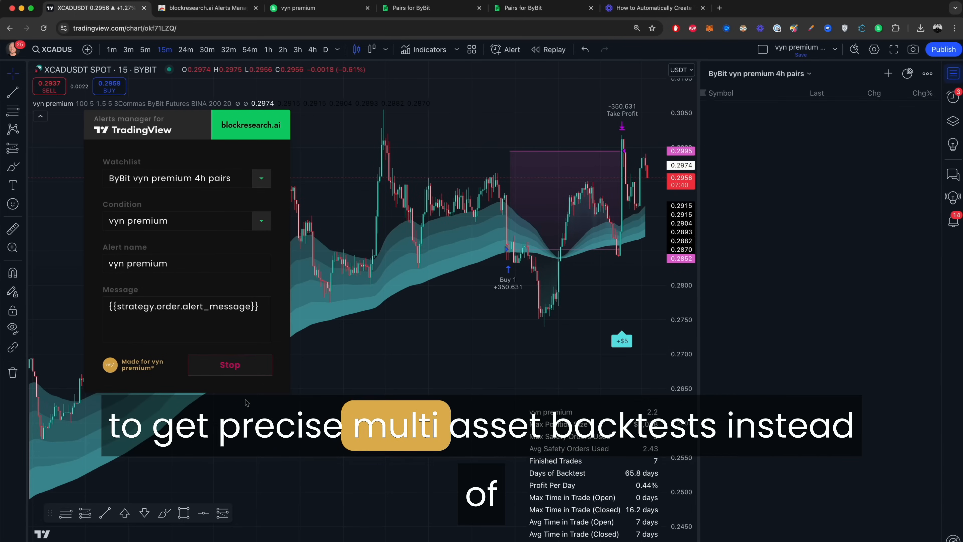